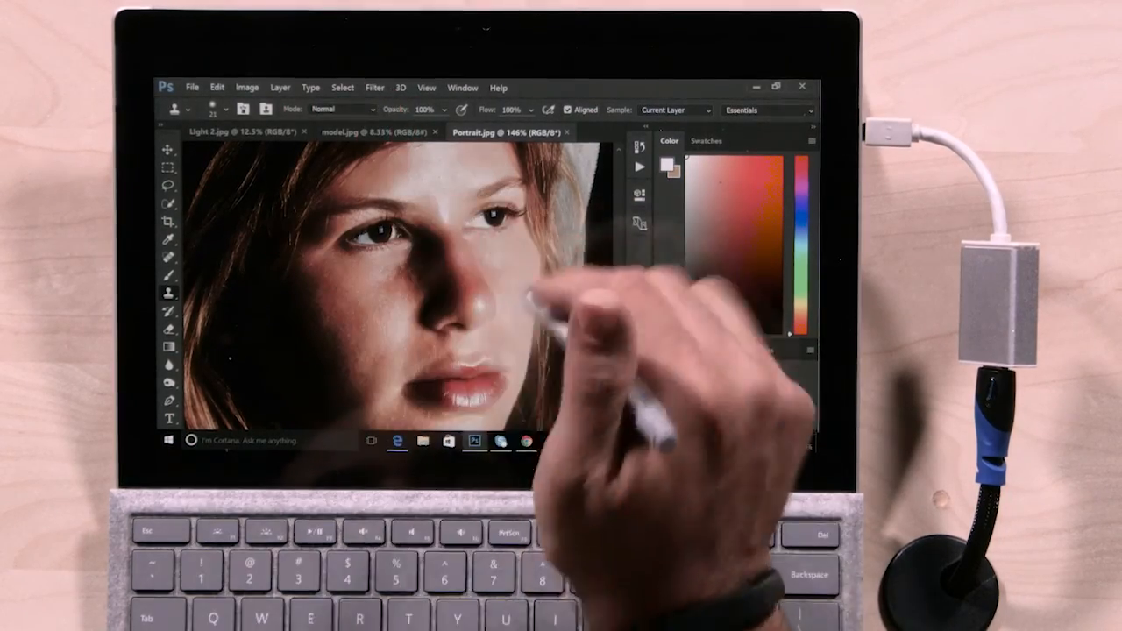
Open the Filter menu on the Portrait photo to reach Liquify
click(374, 87)
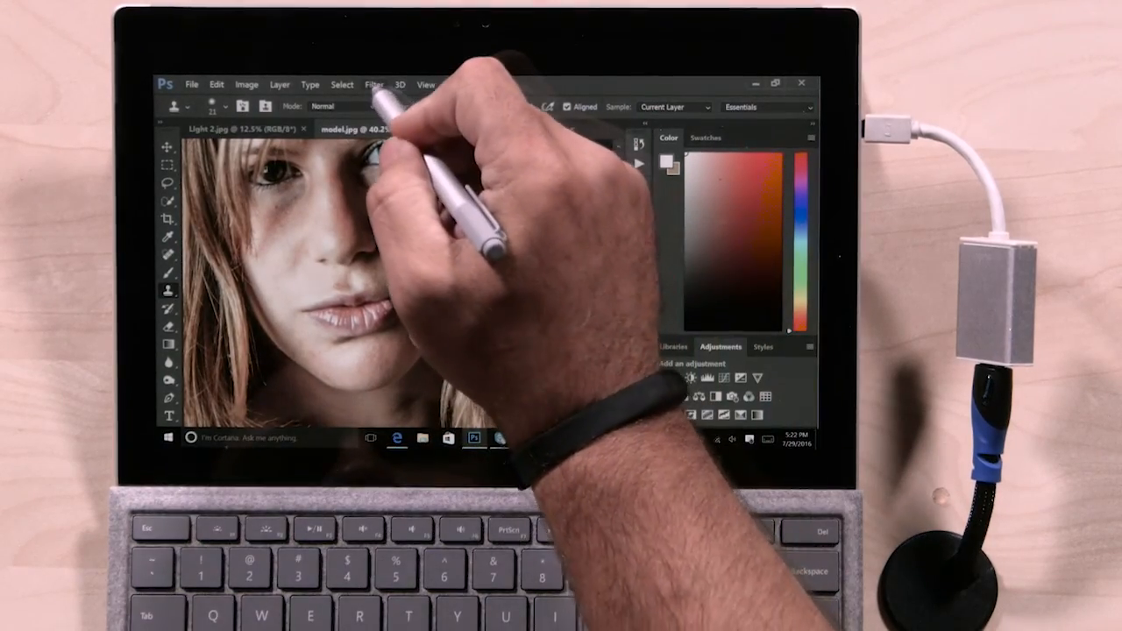
Launch Filter > Liquify on the model photo to reach the face-aware controls
click(374, 84)
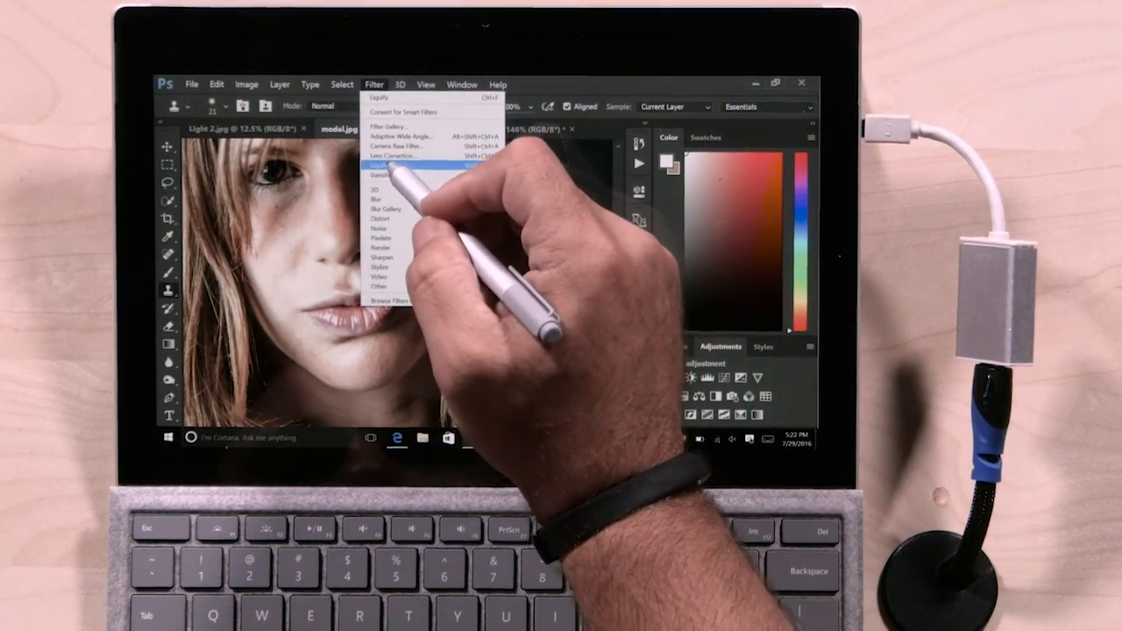
click(378, 166)
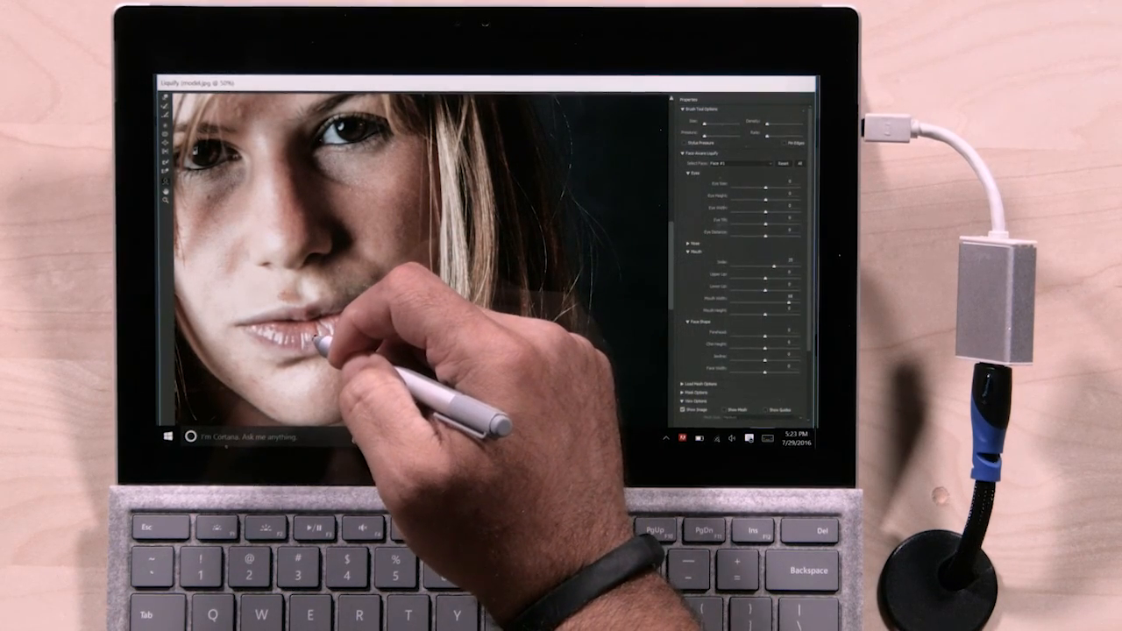
mouse_move(324, 333)
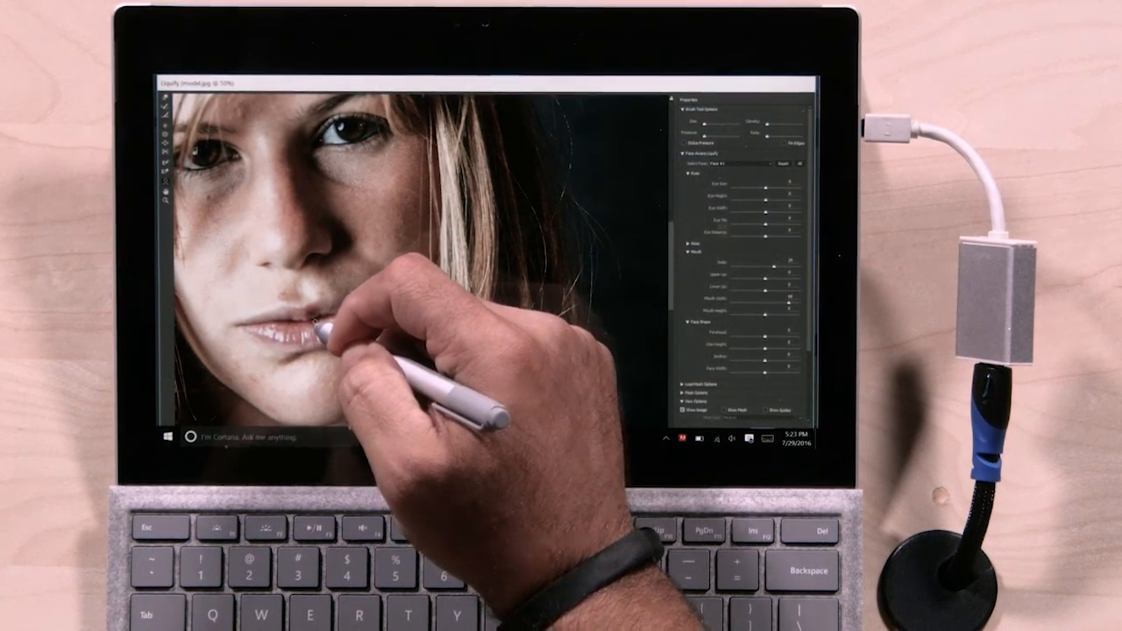